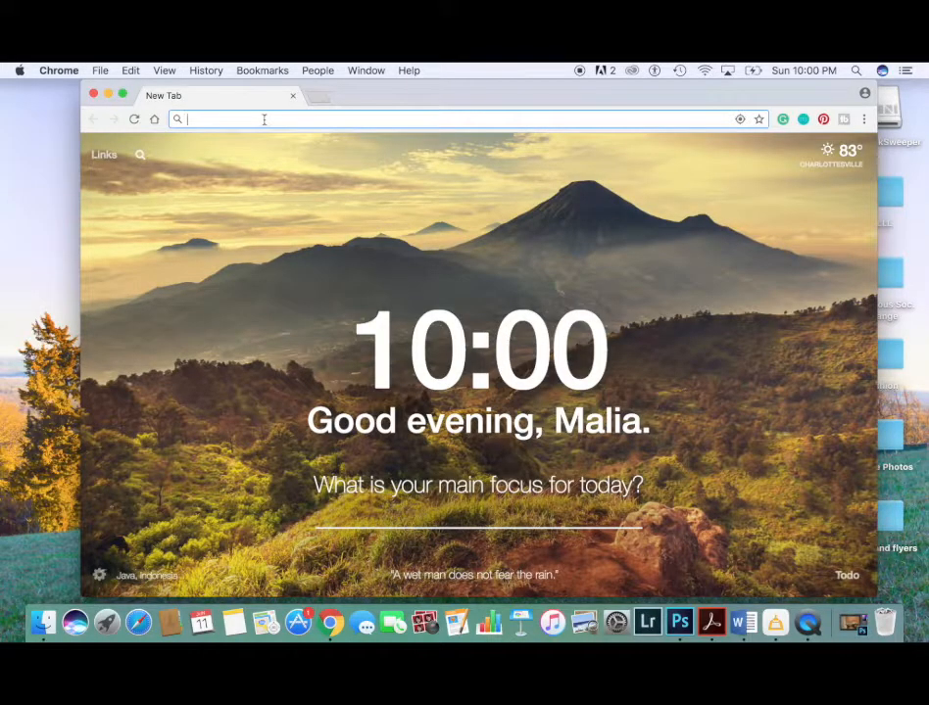
Step: Search Google for 'omnidisksweeper' from the Google home page
type("Gmail.com")
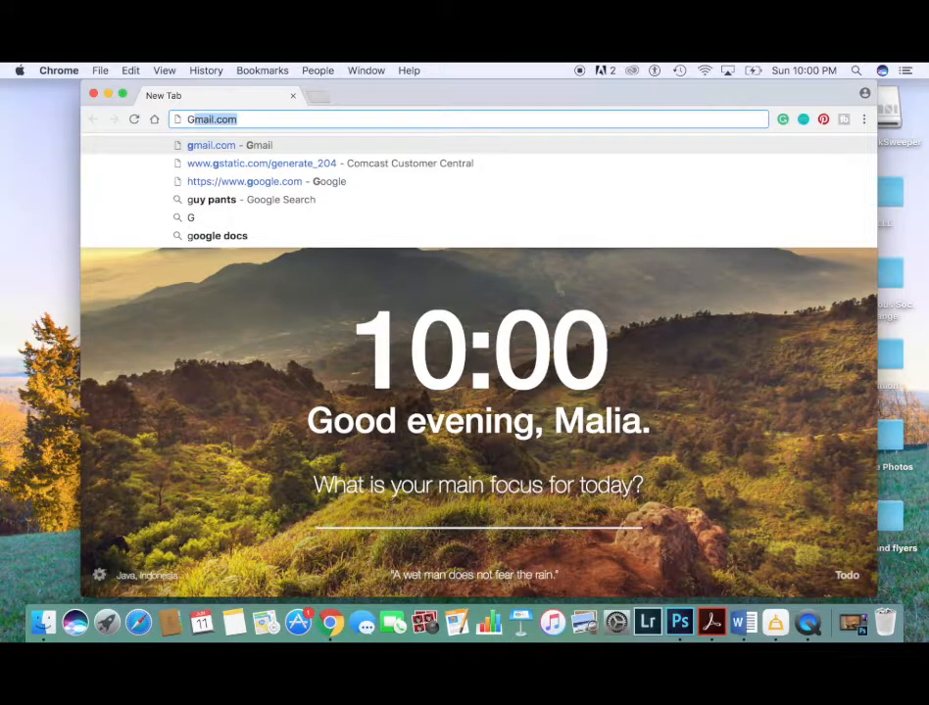
left_click(267, 181)
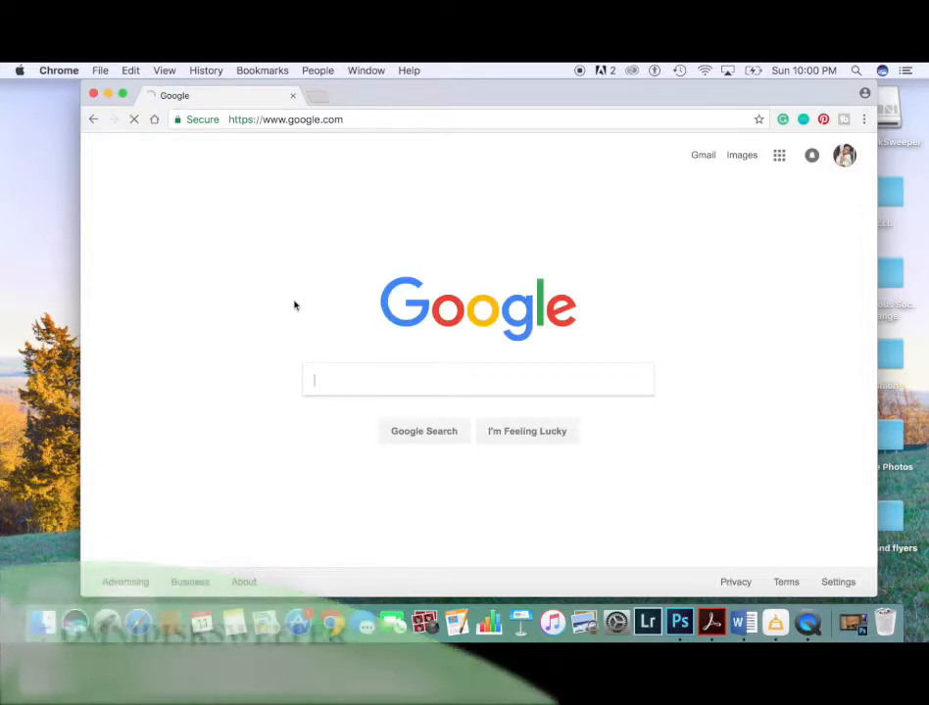
type("OMINID")
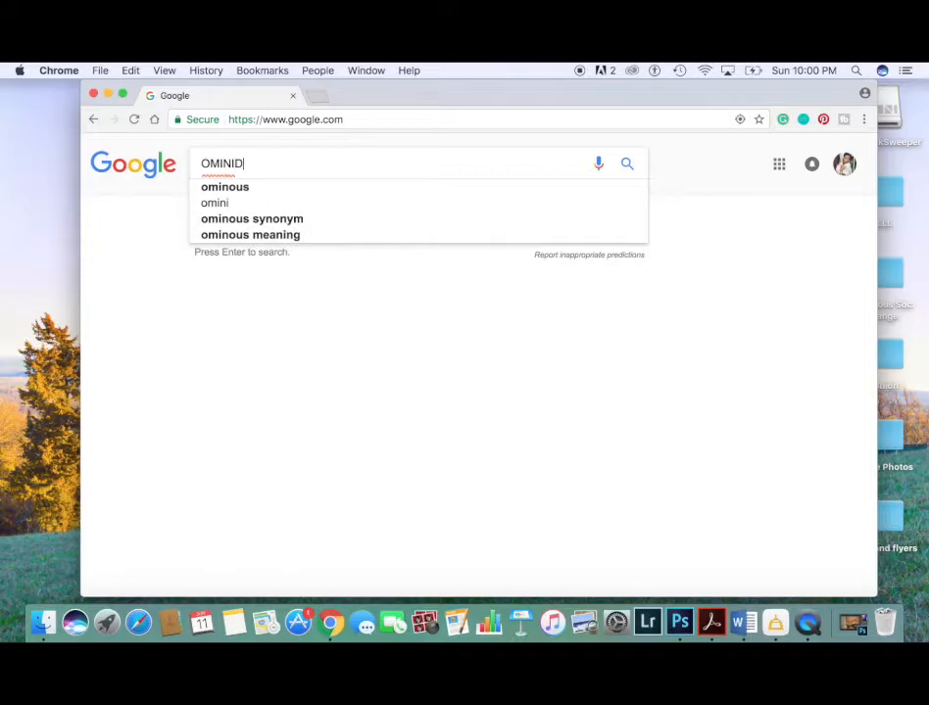
type("IS")
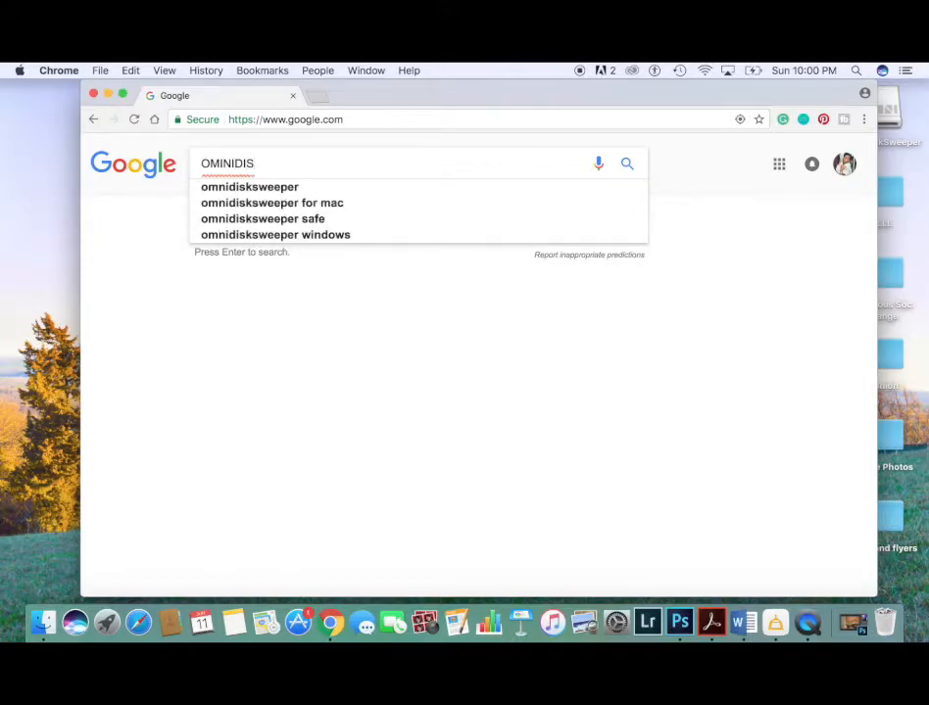
type("K")
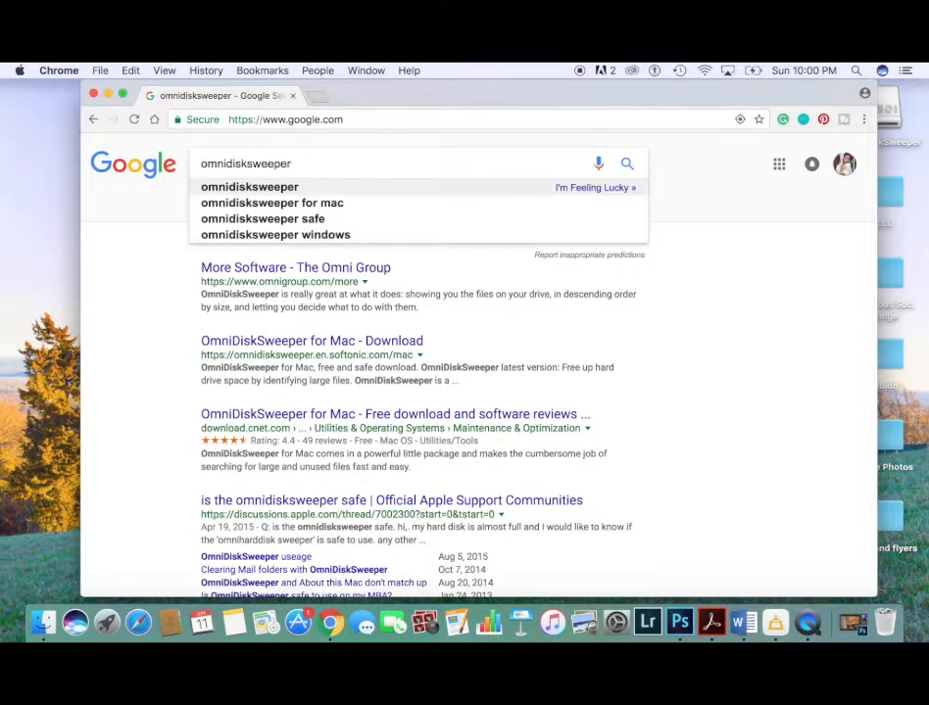
mouse_move(383, 134)
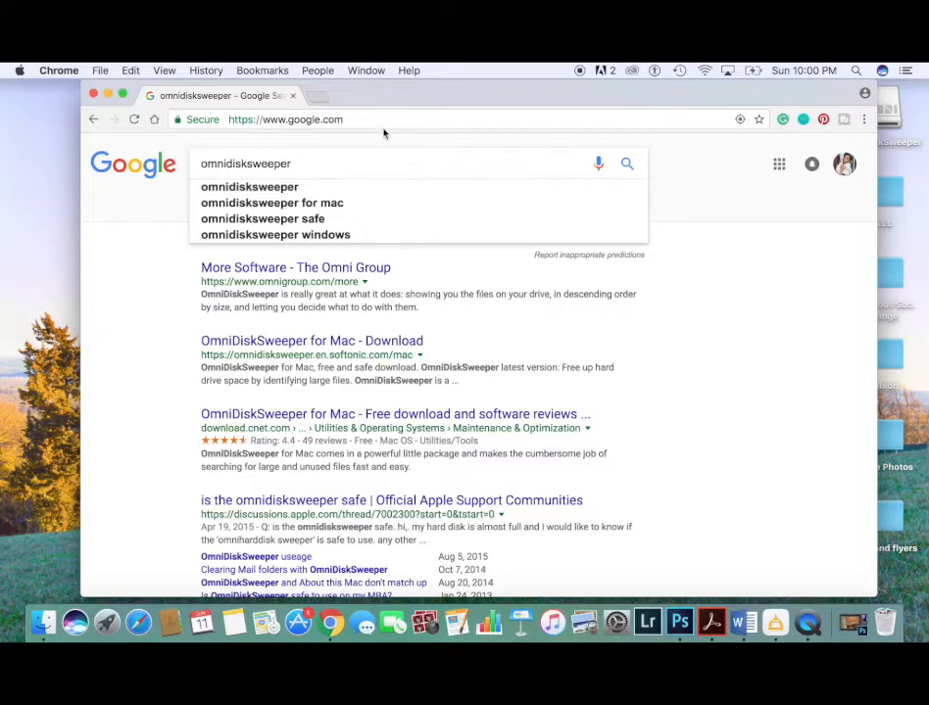
Step: Download OmniDiskSweeper for Mac from its CNET Download.com page via the 'omnidisksweeper for mac' result
left_click(270, 202)
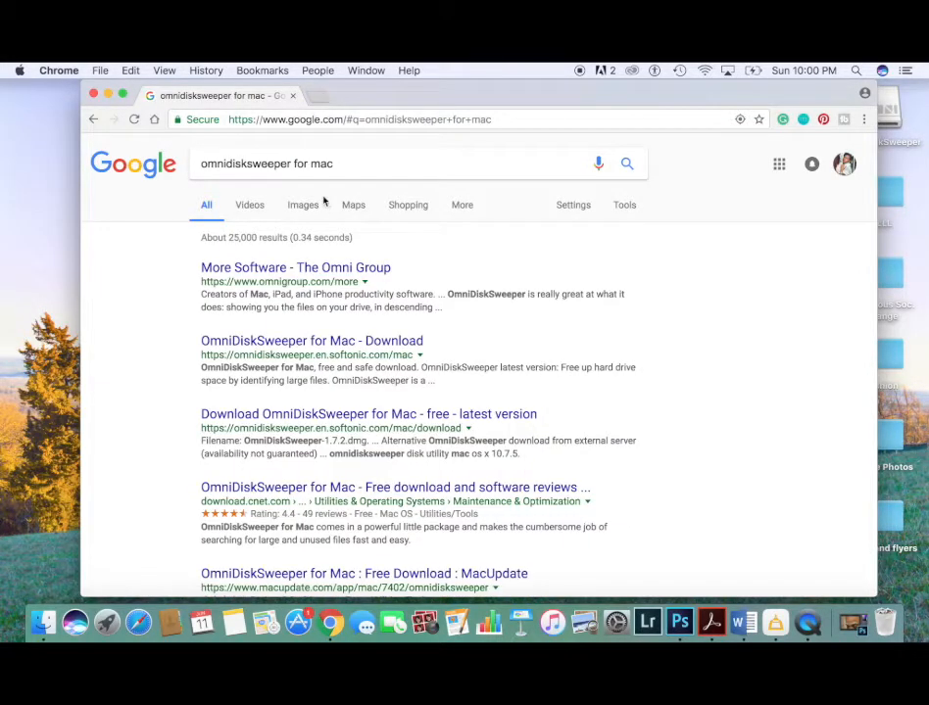
left_click(396, 486)
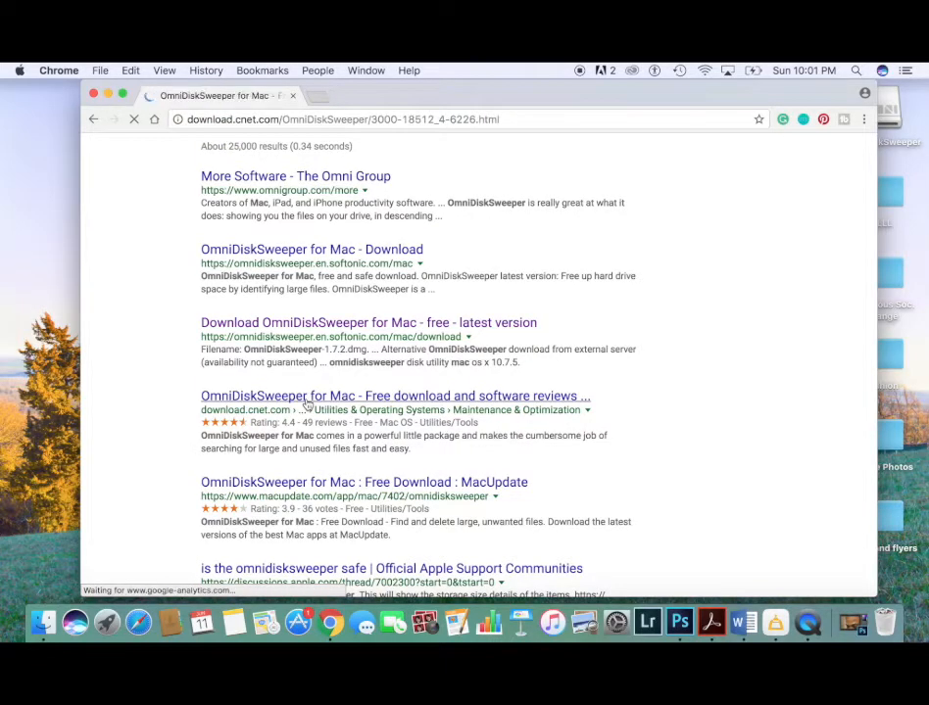
left_click(394, 396)
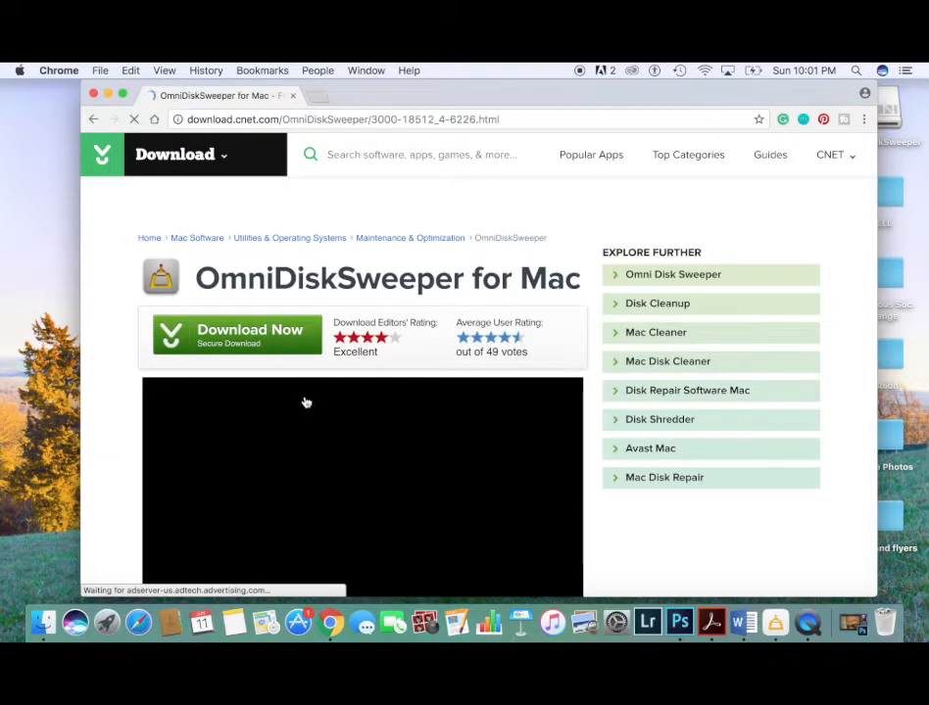
scroll("down", 3)
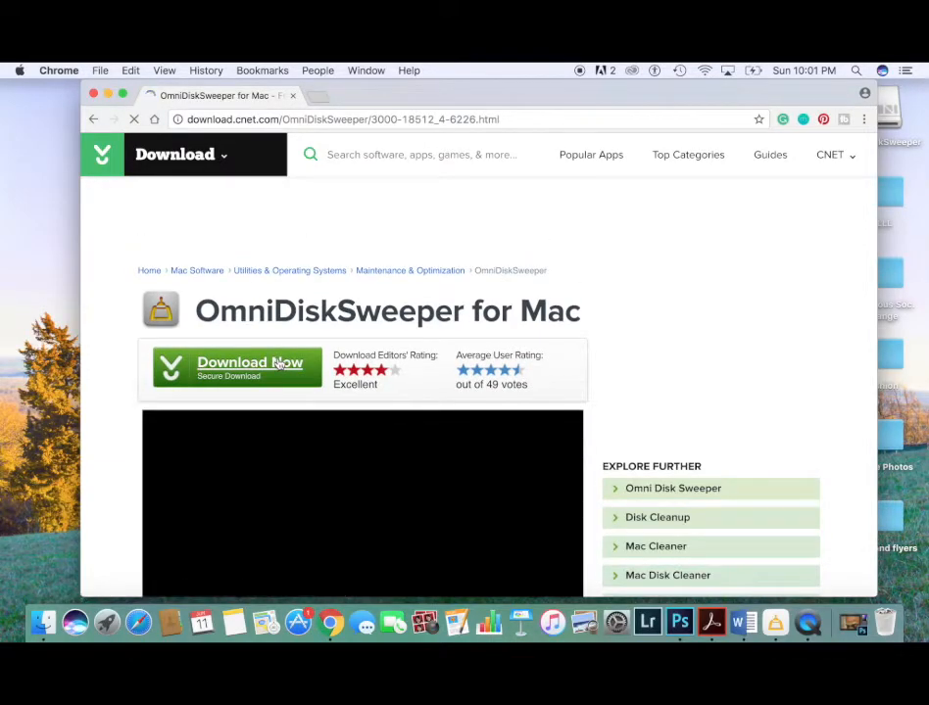
left_click(251, 368)
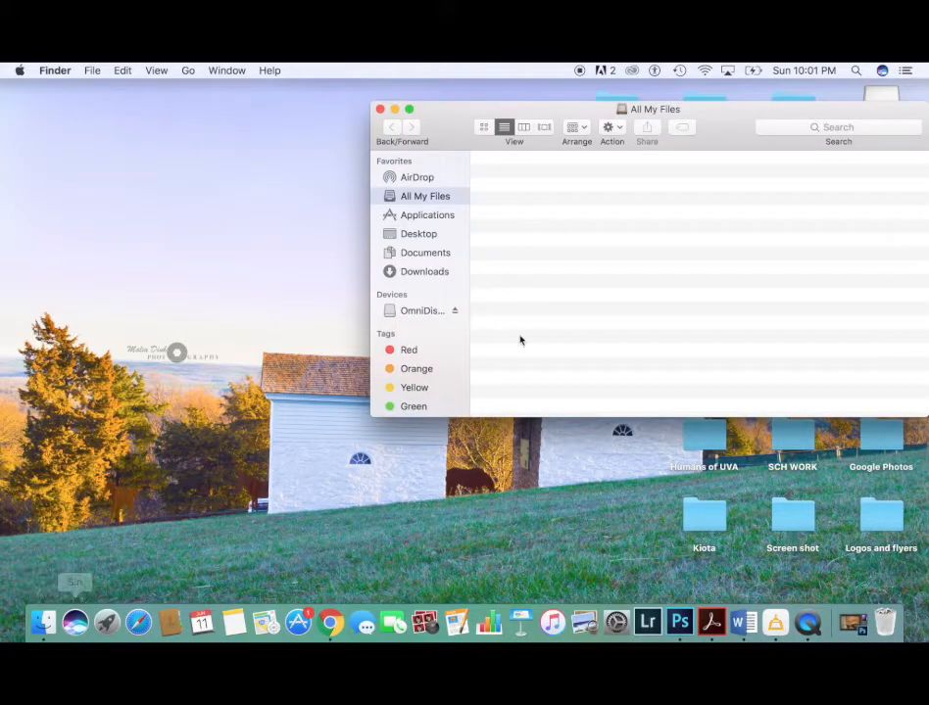
Step: Launch OmniDiskSweeper from its disk image and sweep the '/' startup drive in a full-screen window
left_click(422, 310)
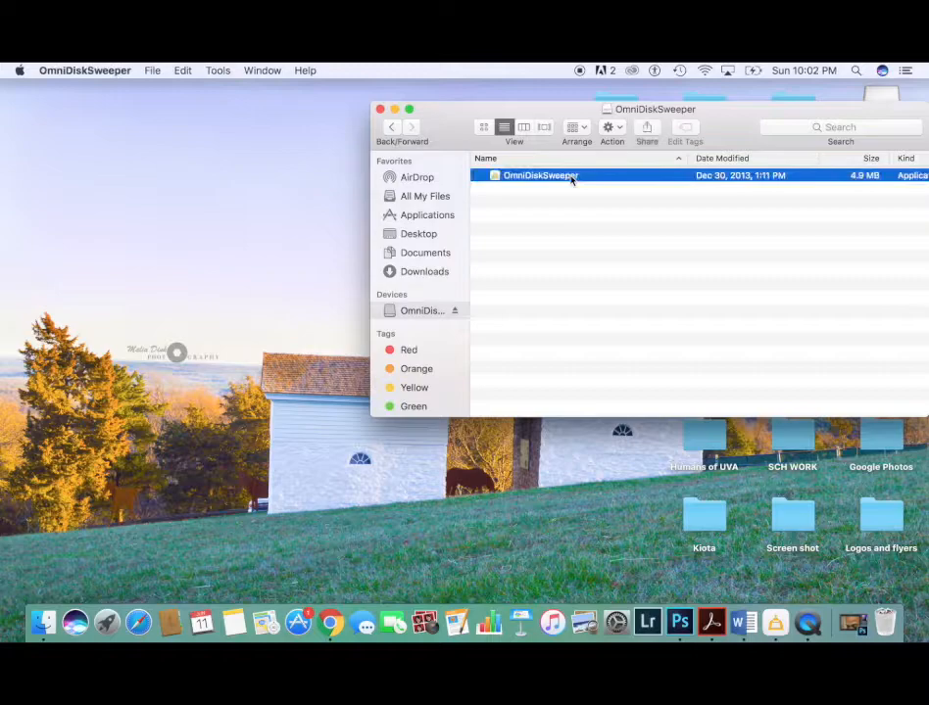
double_click(540, 174)
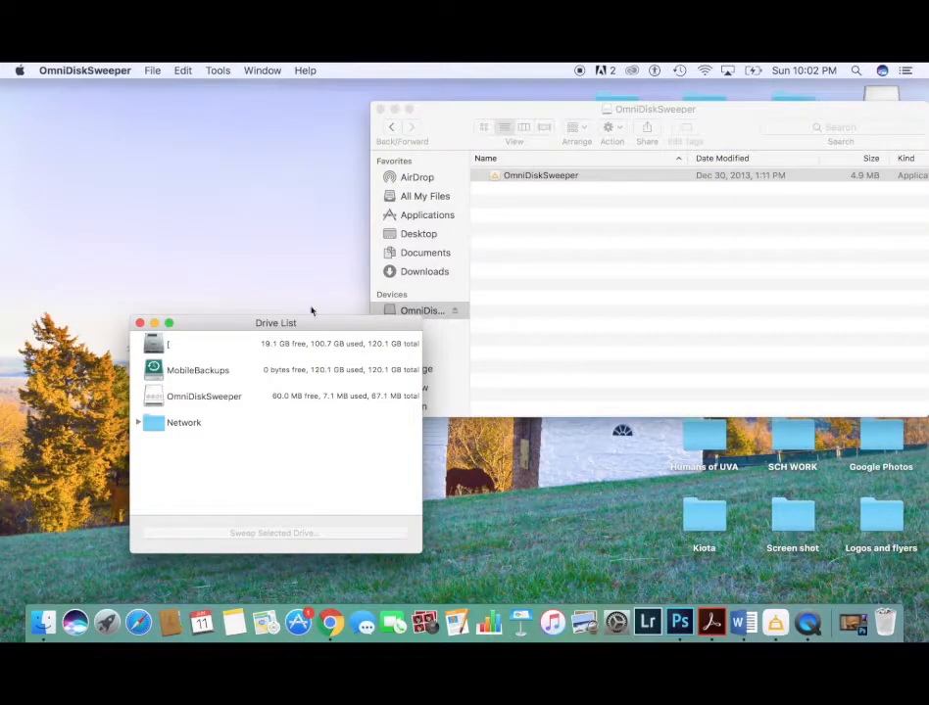
left_click(274, 343)
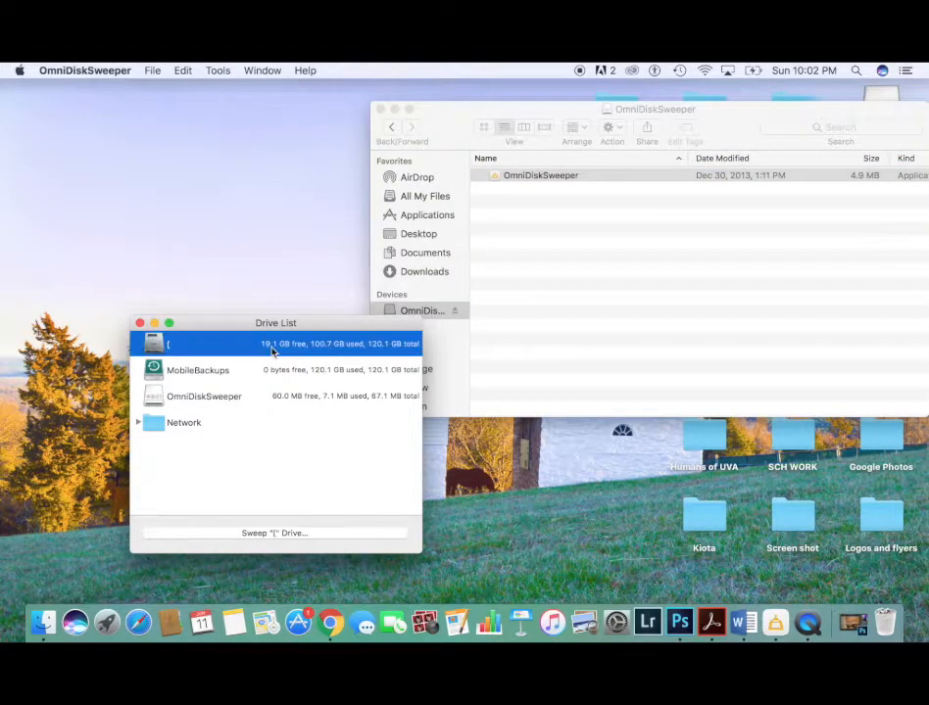
mouse_move(227, 344)
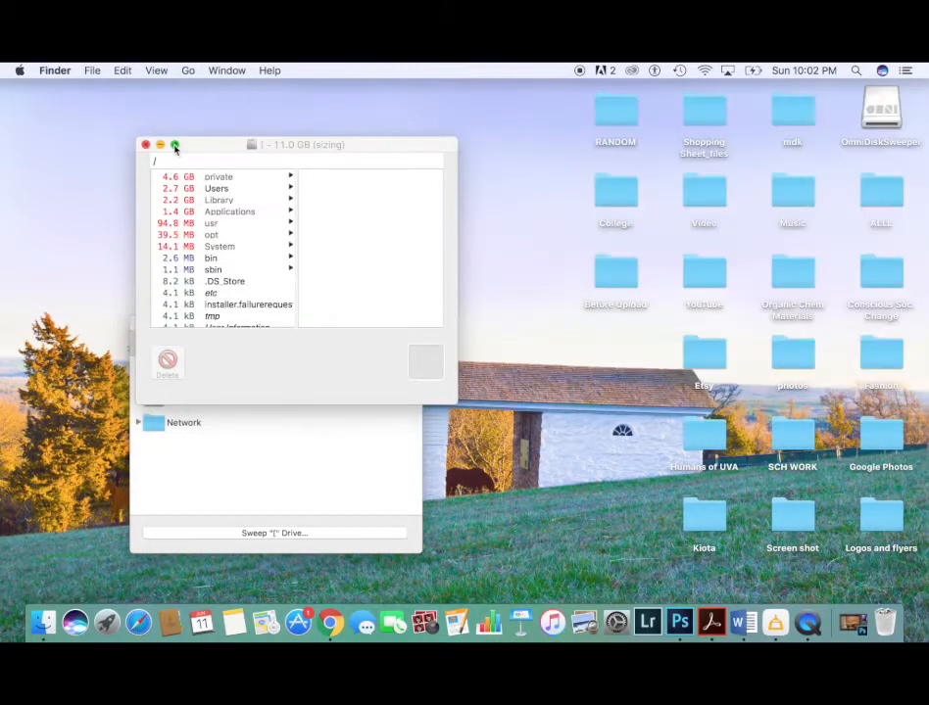
left_click(175, 145)
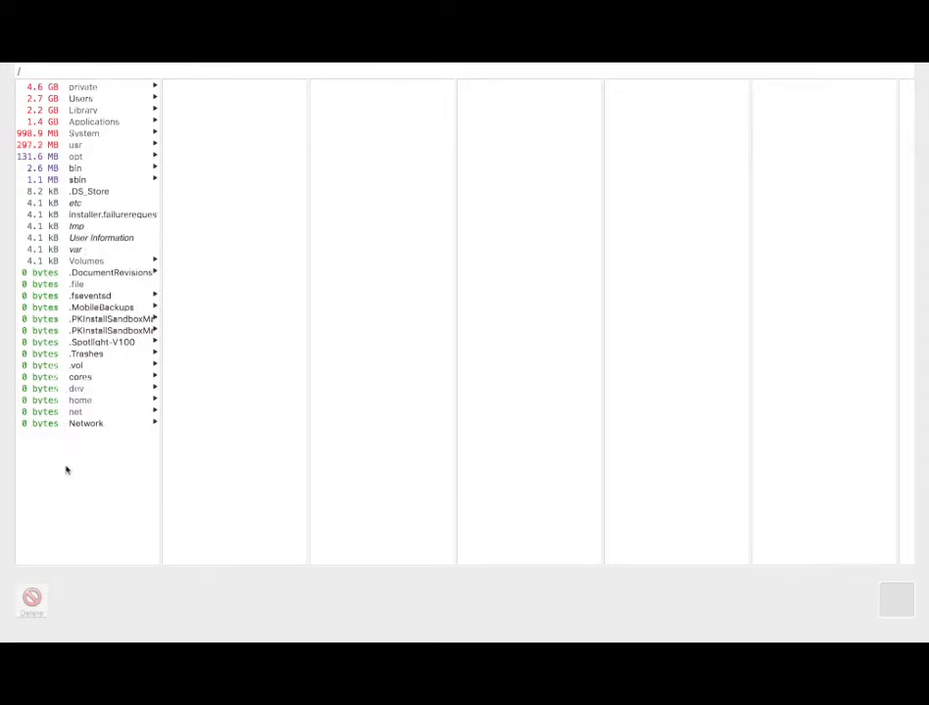
Step: Drill down Users > home folder > Movies > iMovie Theater to reveal its Archives and sizes
left_click(74, 145)
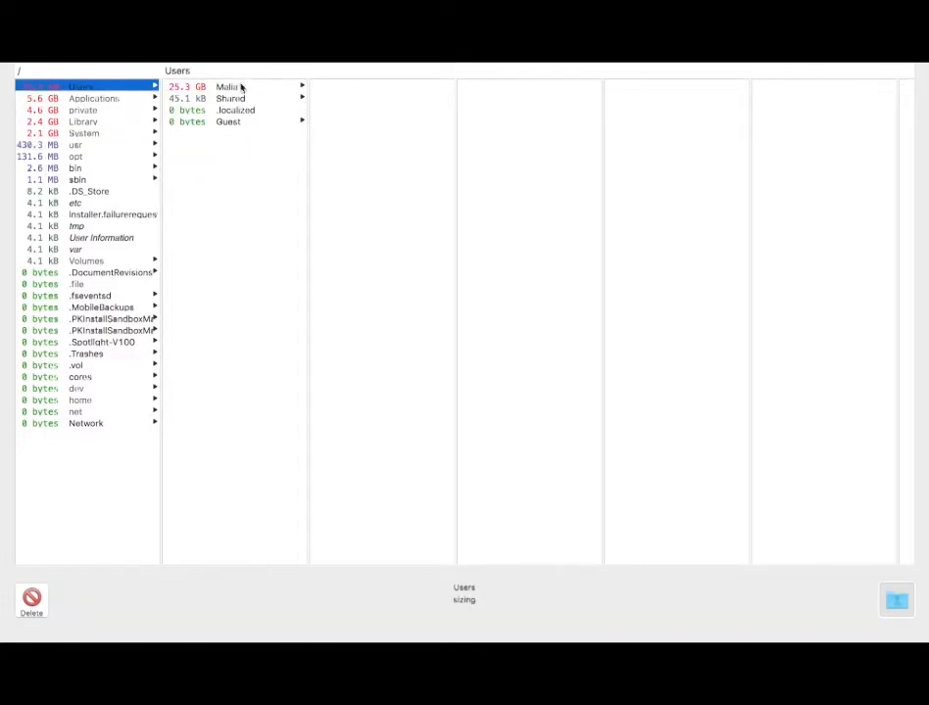
left_click(227, 86)
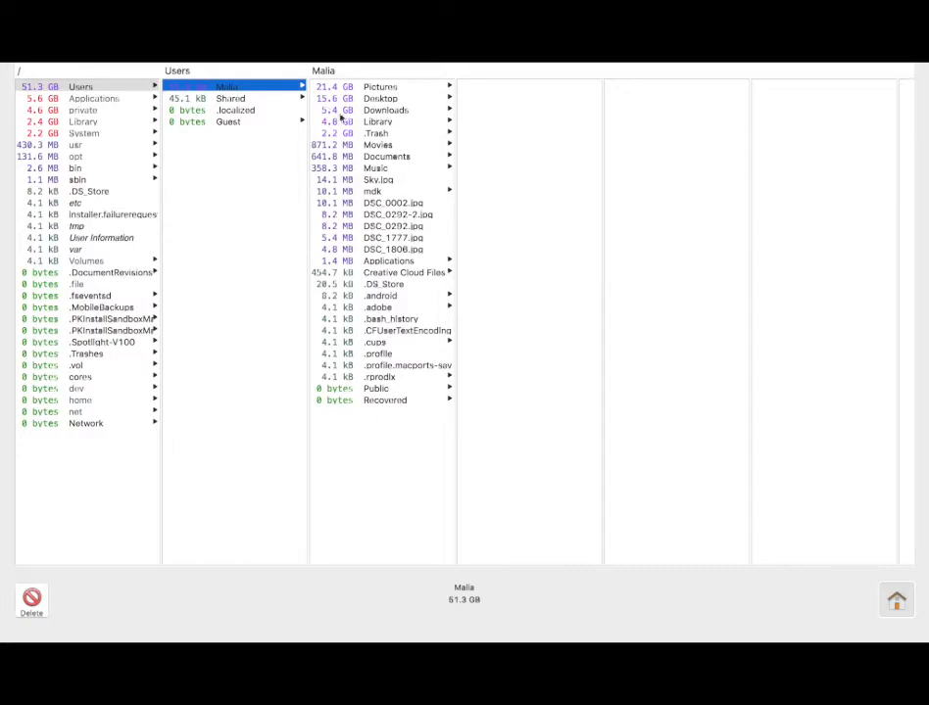
left_click(376, 144)
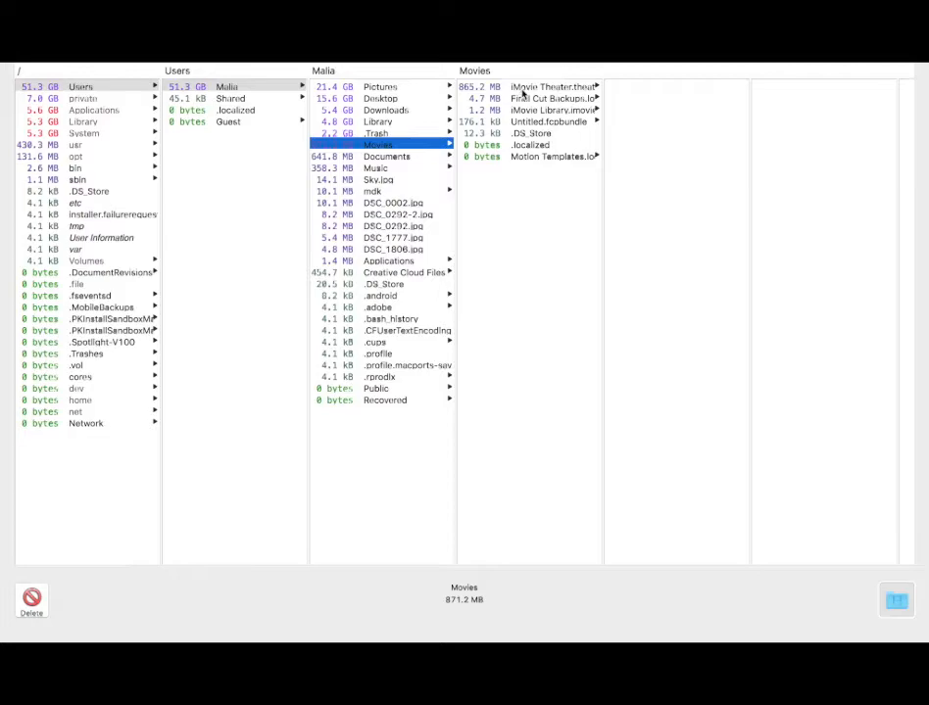
left_click(552, 86)
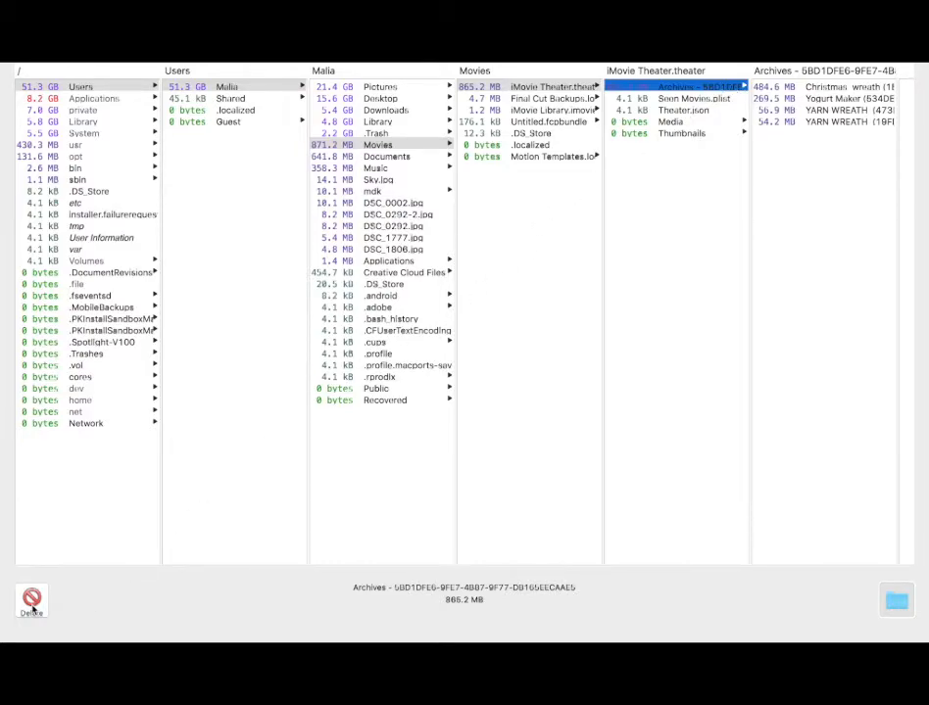
Step: Destroy the 865.2 MB iMovie Theater archive, confirming the deletion so Users drops to 50.4 GB
left_click(31, 599)
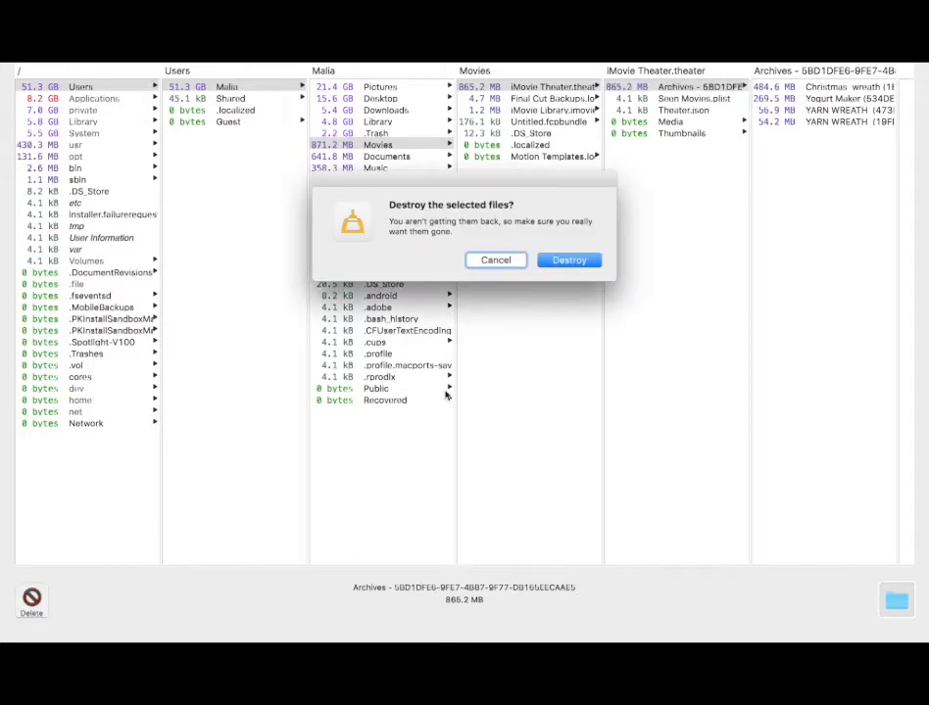
mouse_move(382, 227)
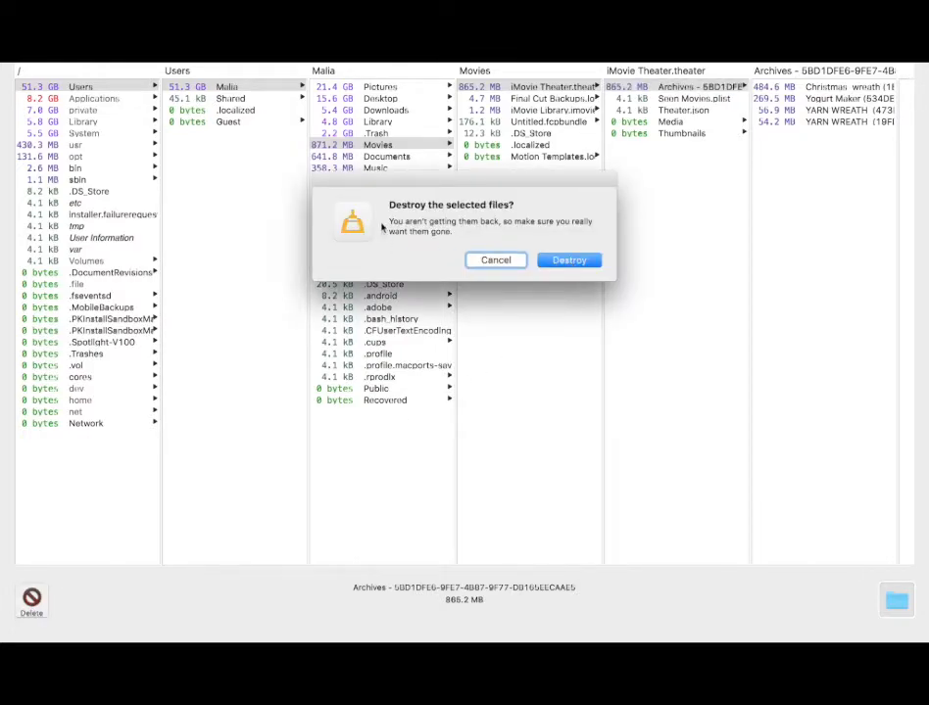
mouse_move(470, 225)
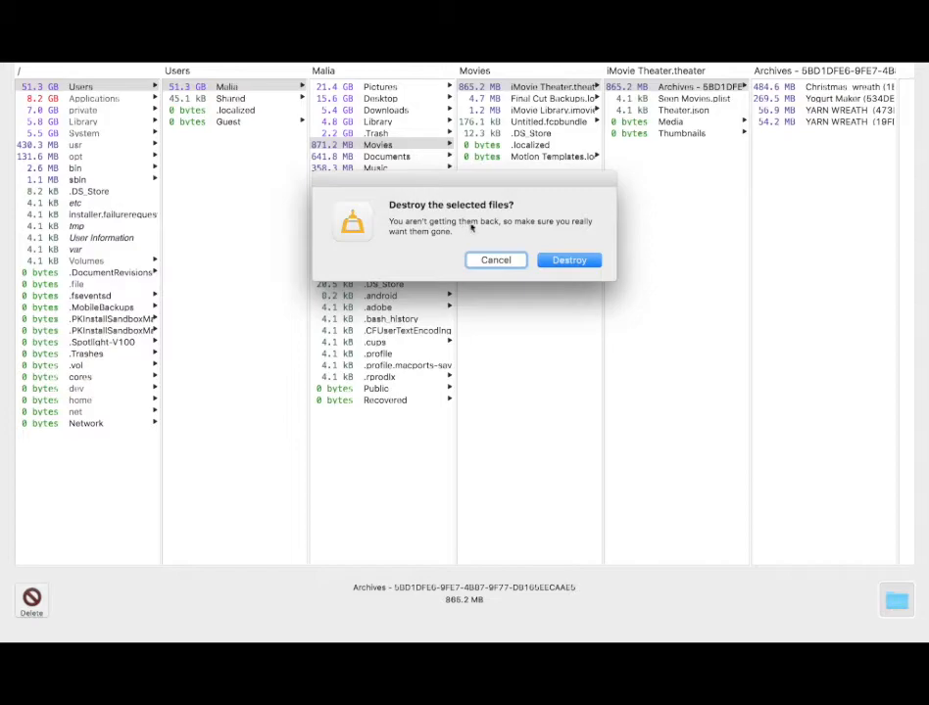
mouse_move(423, 245)
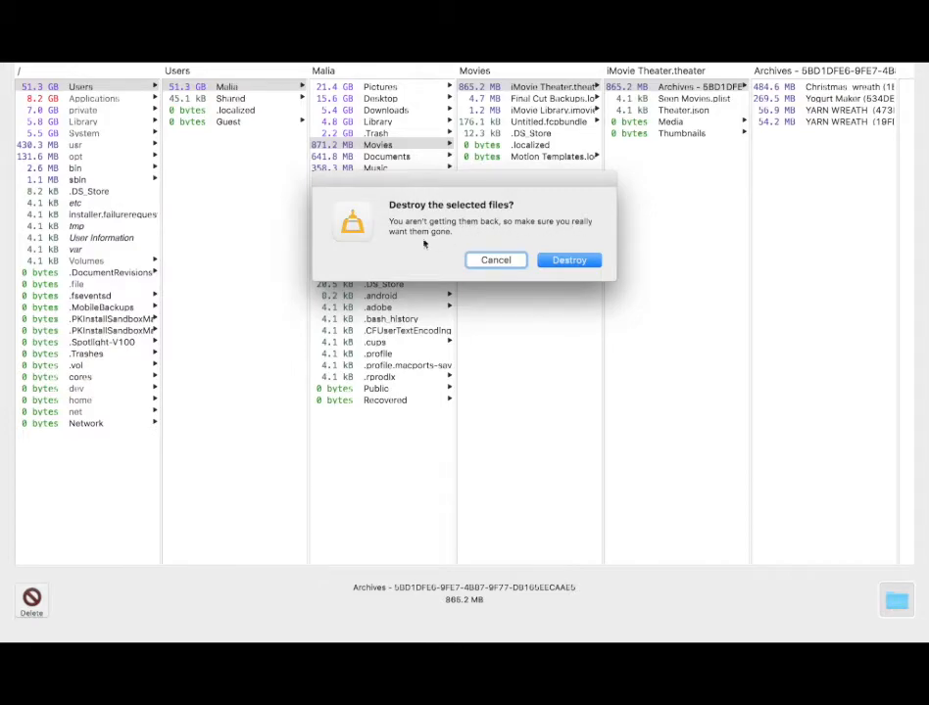
mouse_move(458, 237)
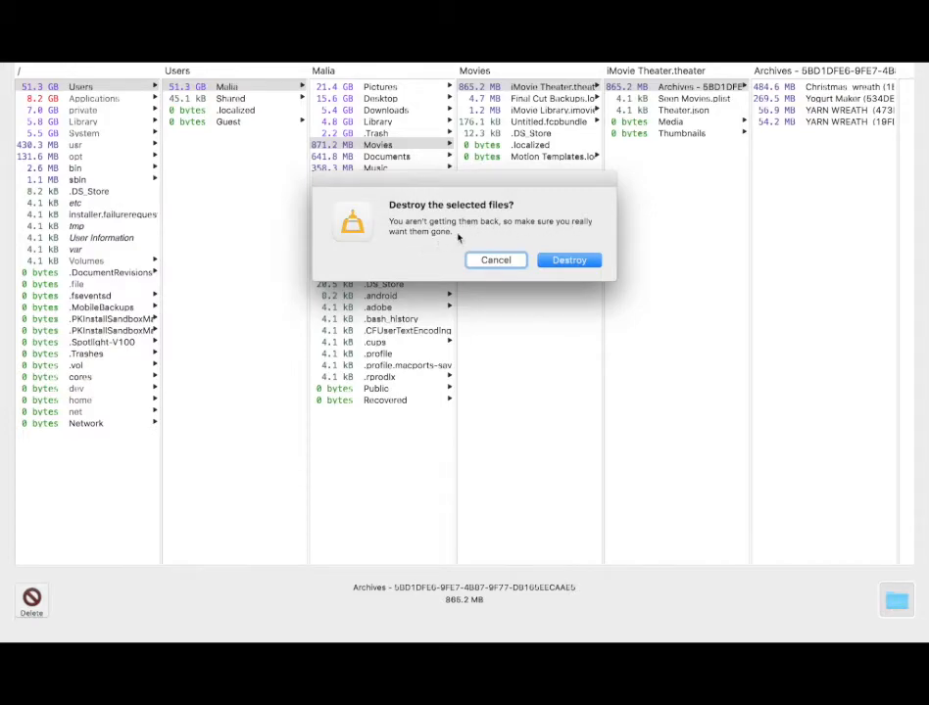
mouse_move(576, 211)
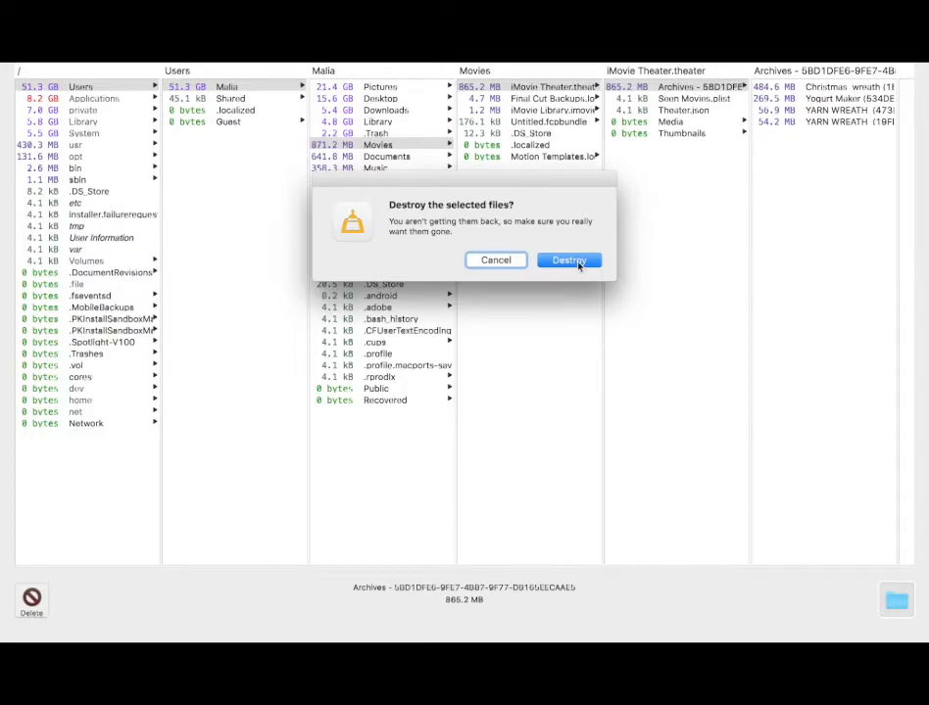
left_click(568, 259)
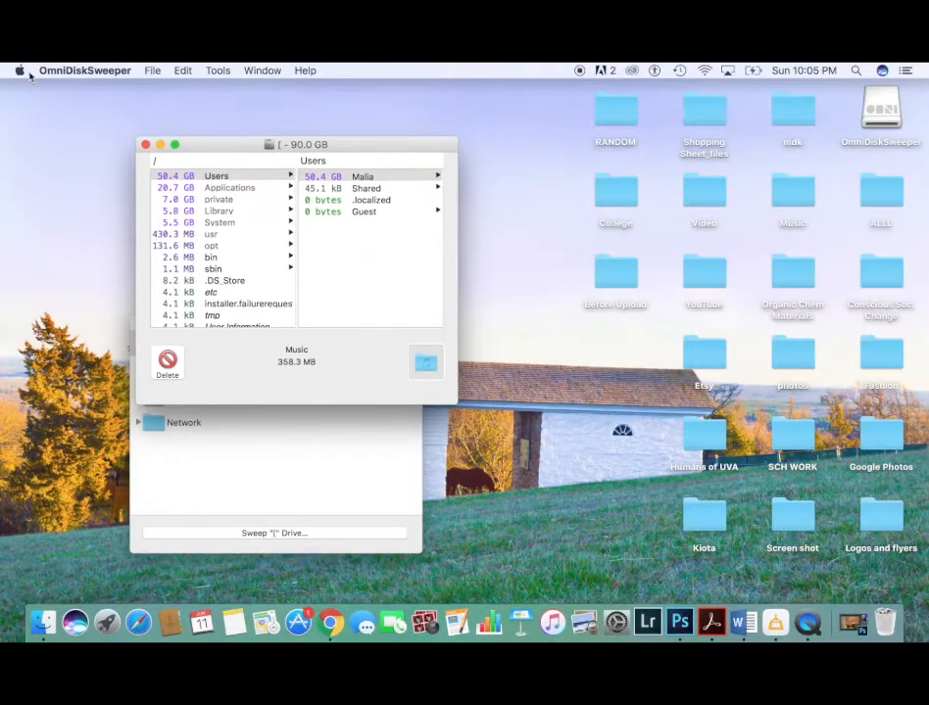
Step: View the Storage summary in About This Mac showing 20.51 GB available of 120.11 GB
left_click(20, 71)
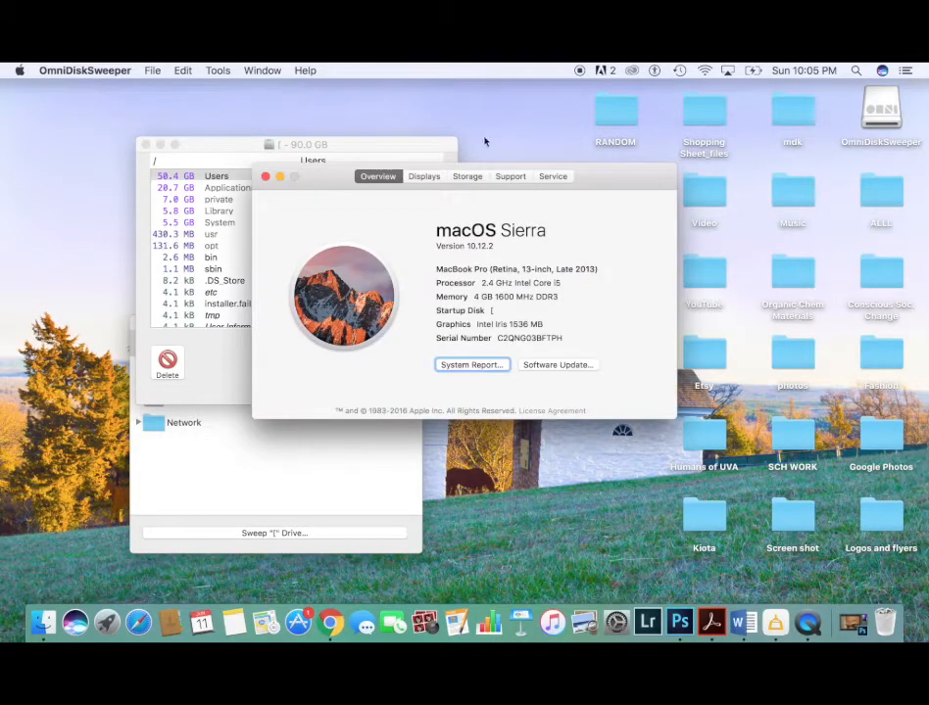
left_click(467, 176)
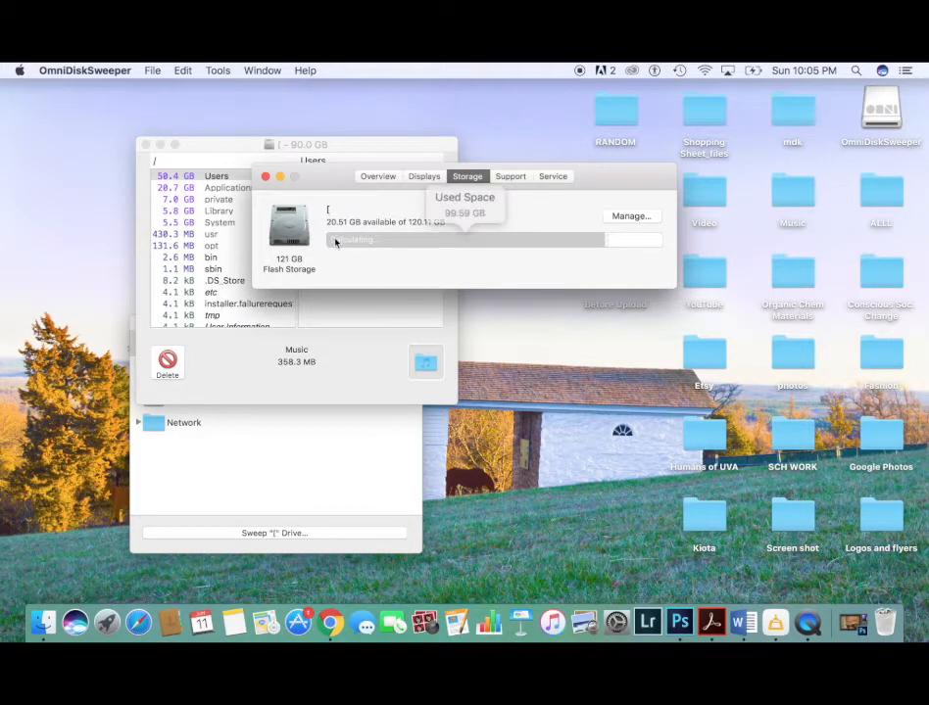
mouse_move(642, 243)
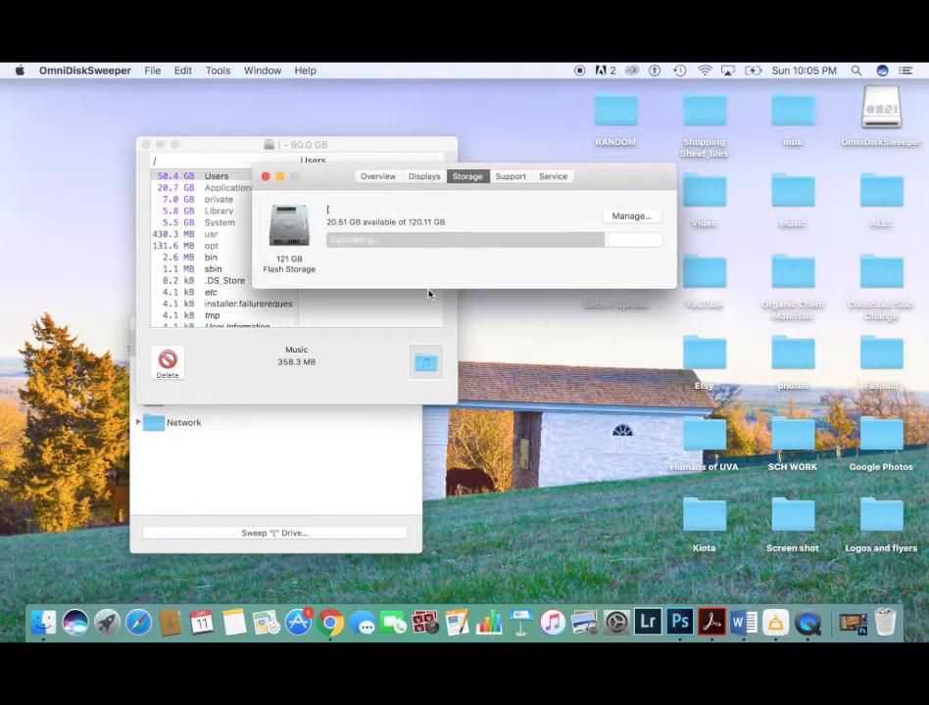
mouse_move(205, 303)
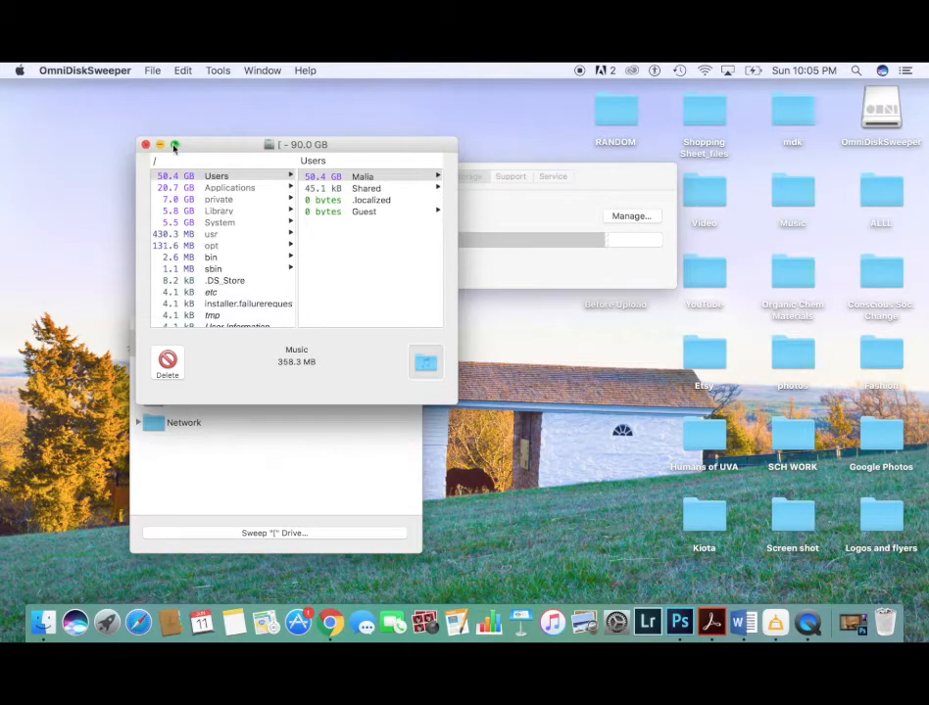
Step: Delete the home folder's 2.2 GB .Trash folder, then browse Library's Caches, leaving Users at 48.3 GB
left_click(174, 145)
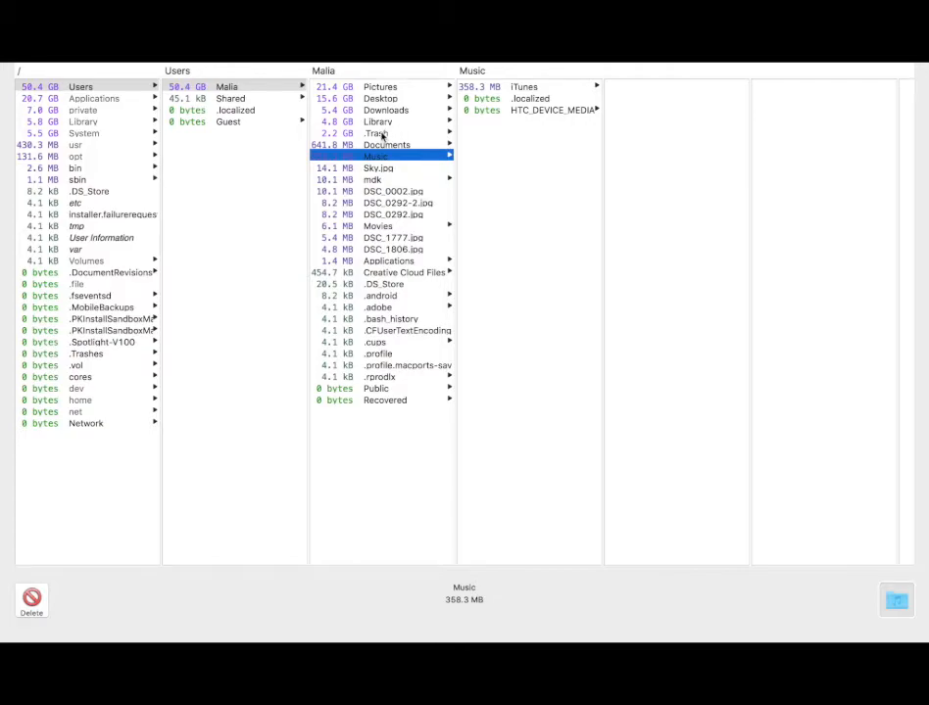
left_click(376, 133)
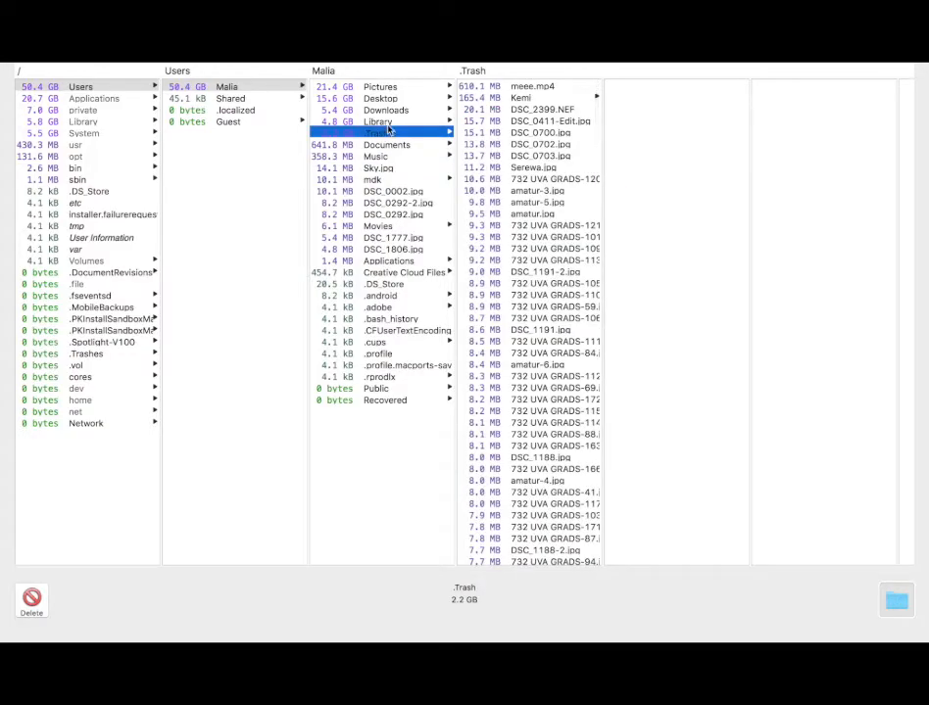
scroll("down", 3)
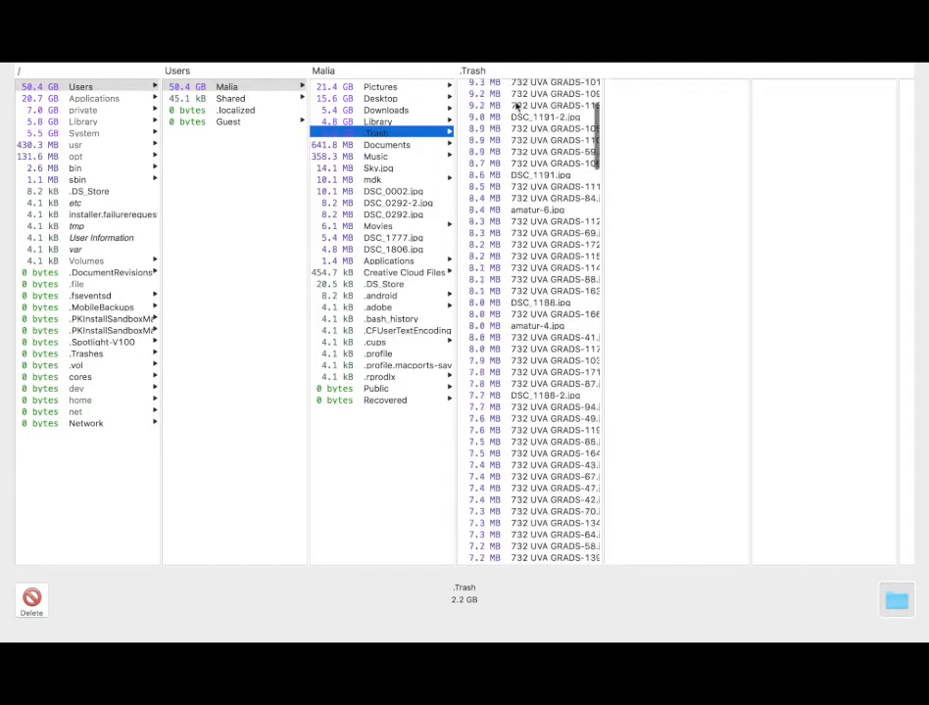
scroll("down", 3)
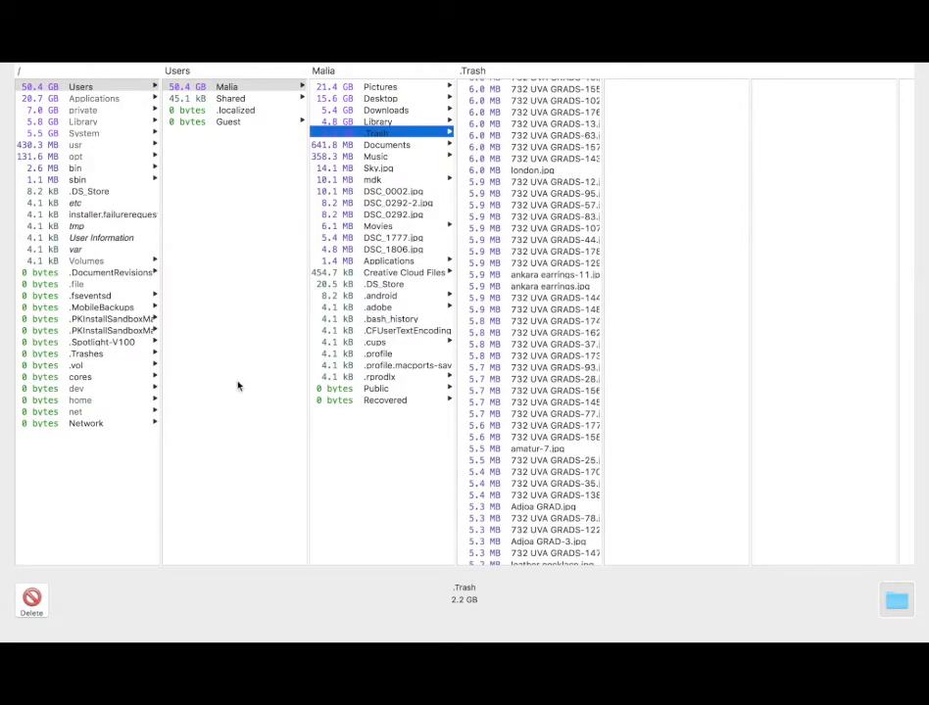
left_click(32, 599)
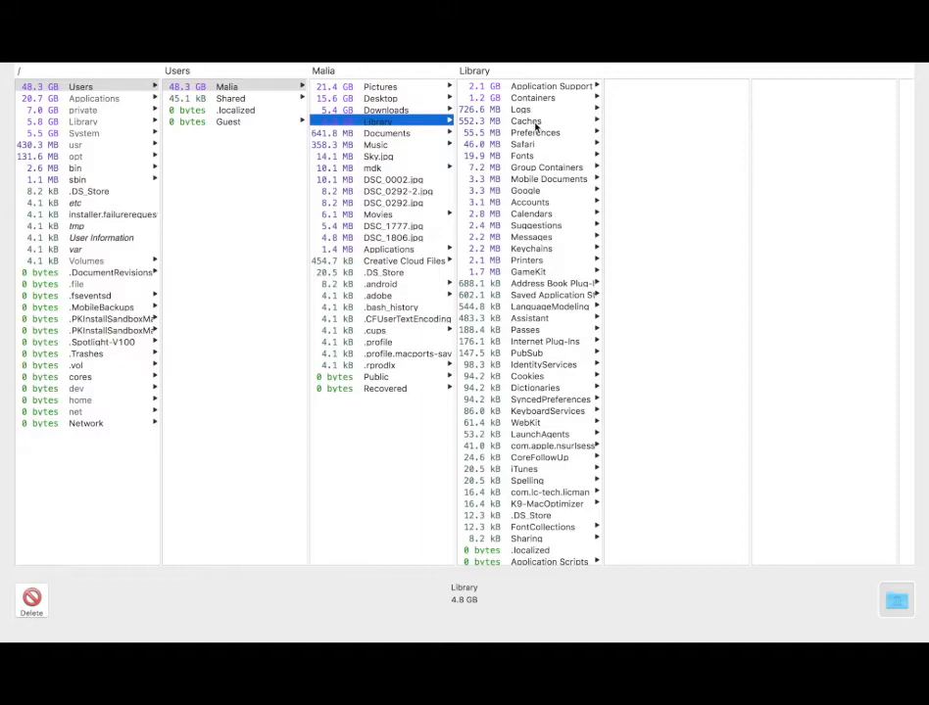
left_click(525, 121)
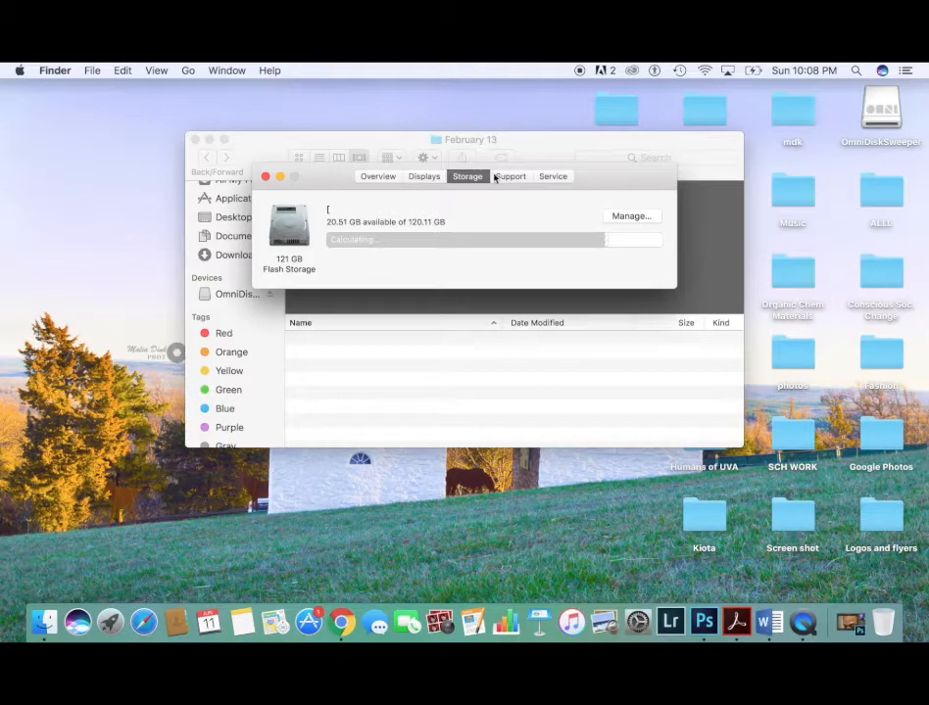
Step: Recheck About This Mac Storage showing 22.8 GB available of 120.11 GB, then close the window
left_click(509, 176)
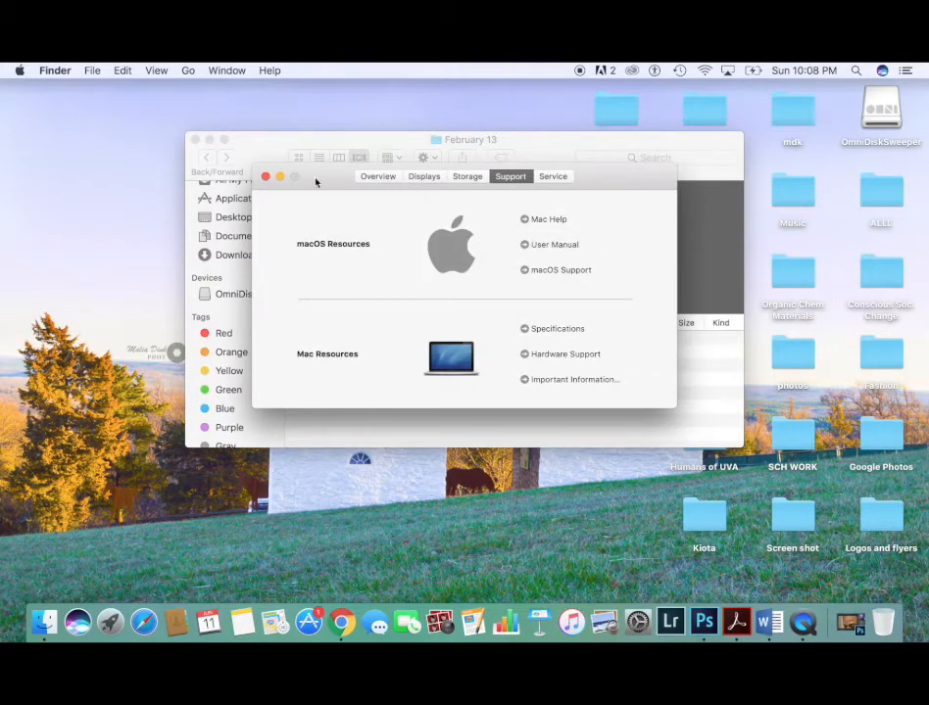
left_click(264, 176)
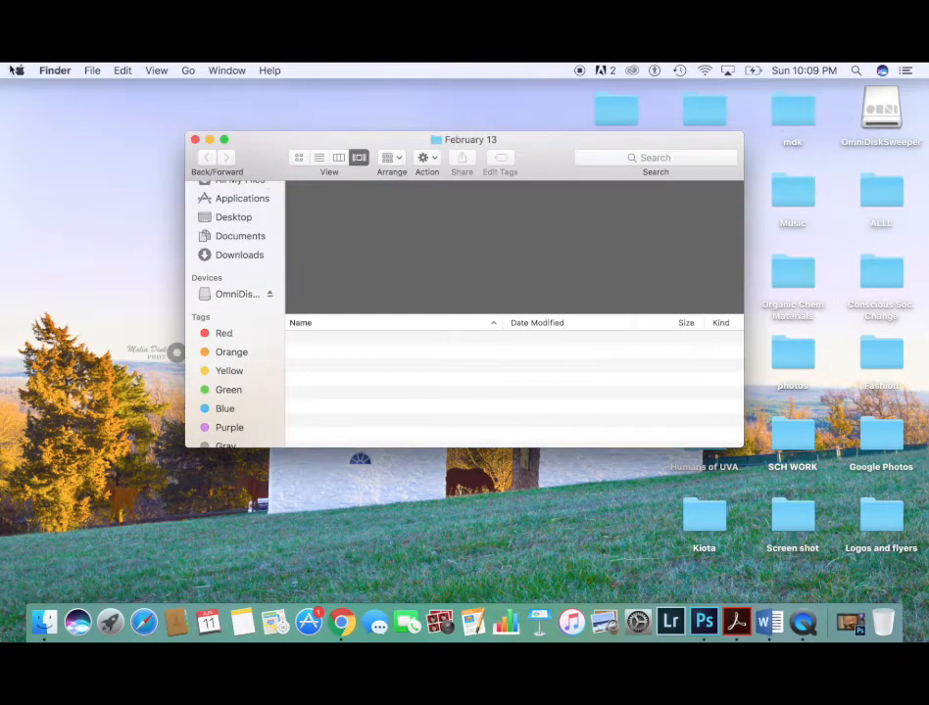
left_click(18, 70)
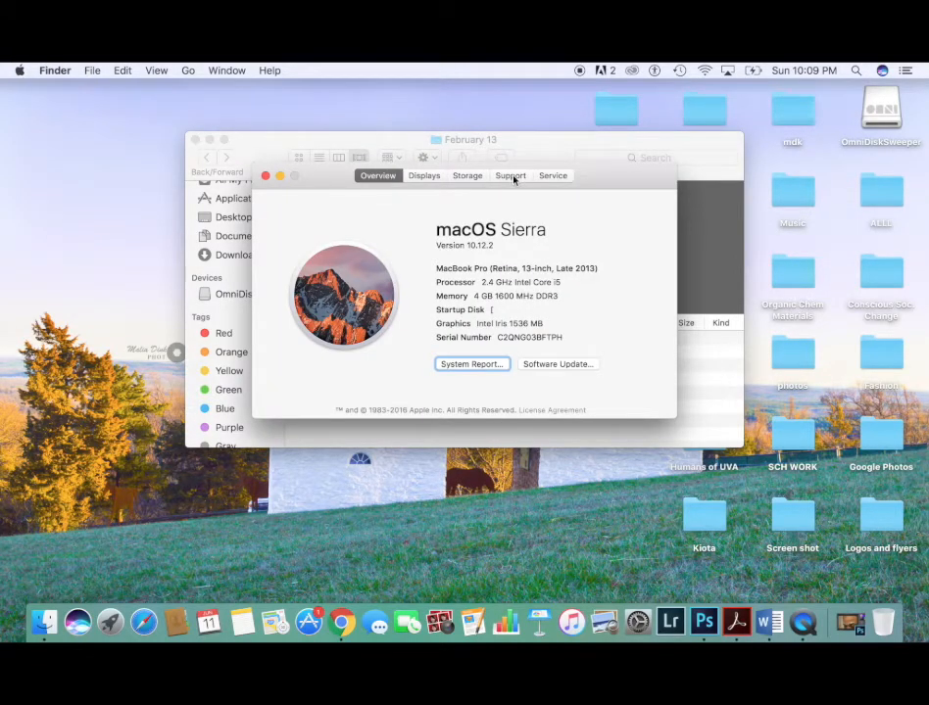
left_click(466, 177)
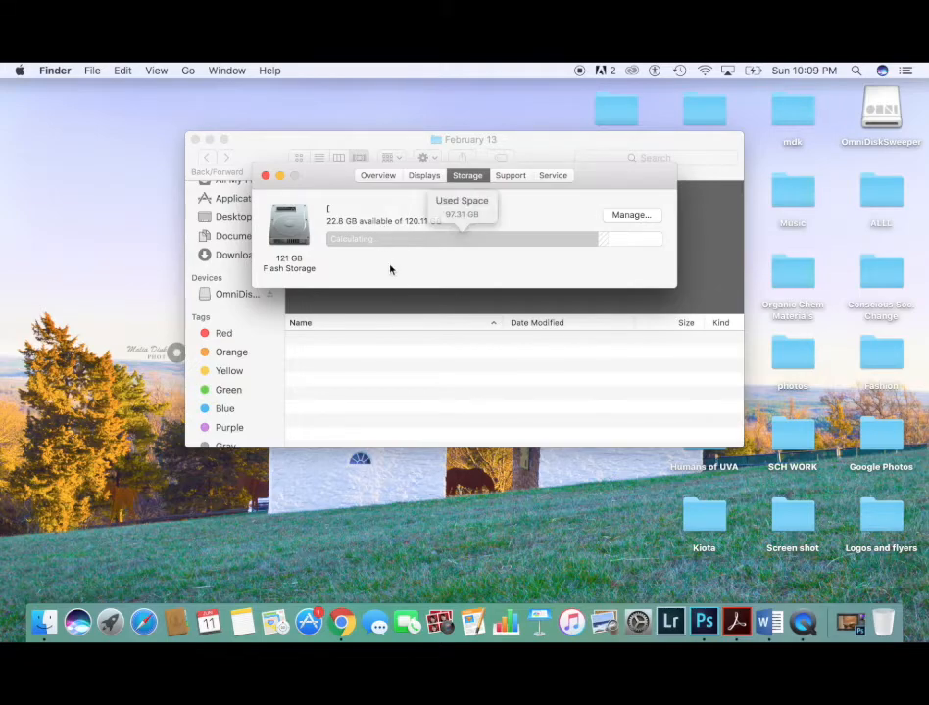
mouse_move(351, 188)
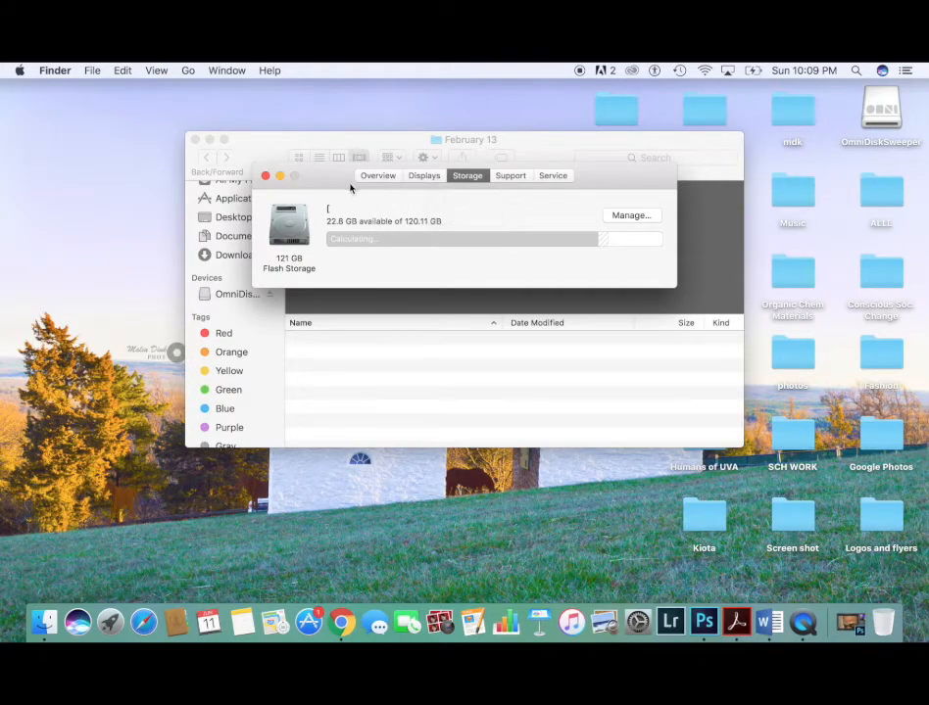
left_click(278, 176)
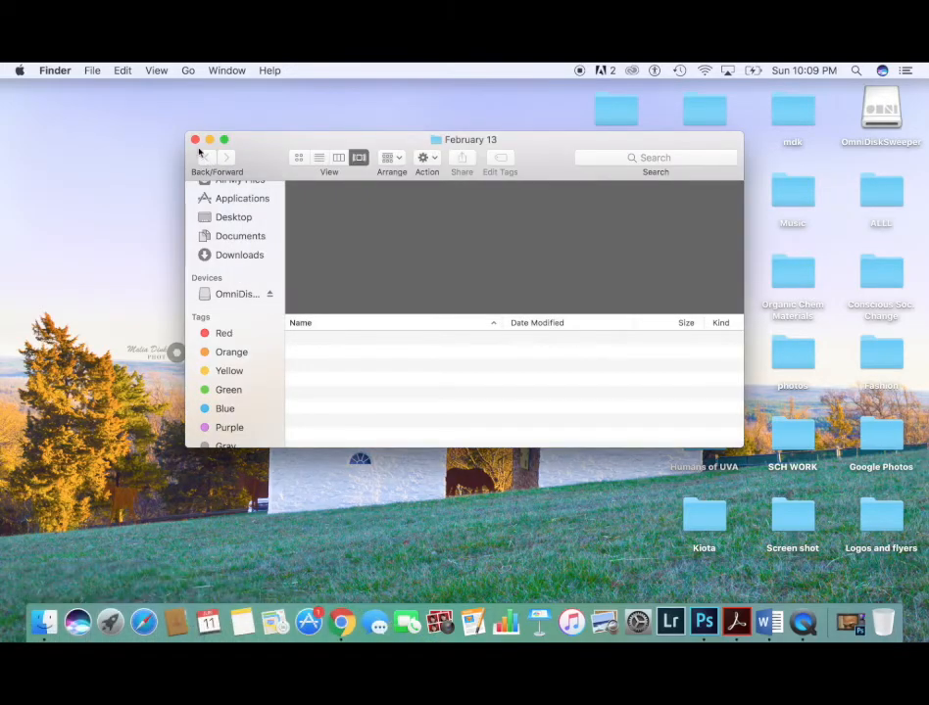